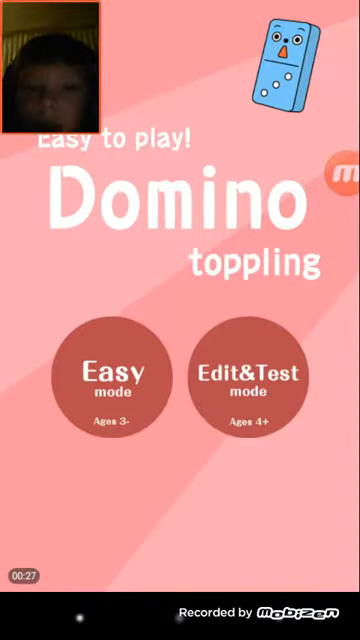
- Enter the Edit&Test mode from the title screen to get an empty grid
left_click(249, 375)
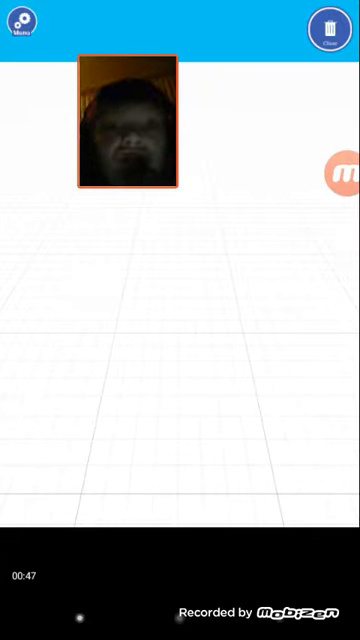
- Show the Menu offering Turn on Music, Turn on sound and Back to title
left_click(25, 25)
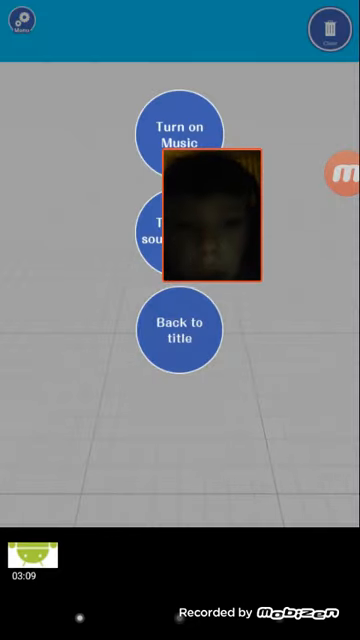
- Close the settings menu and return to the empty editing grid
left_click(180, 330)
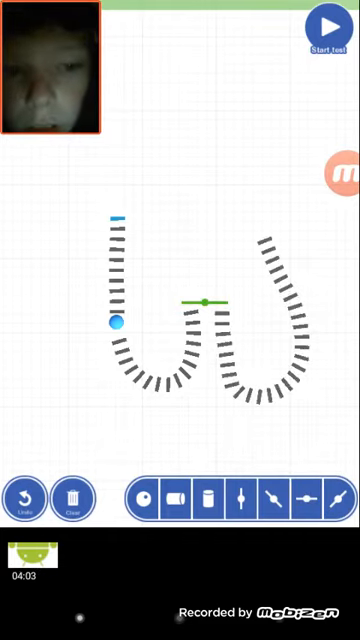
- Clear the U-shaped and W-shaped curved domino lines from the grid
left_click(326, 27)
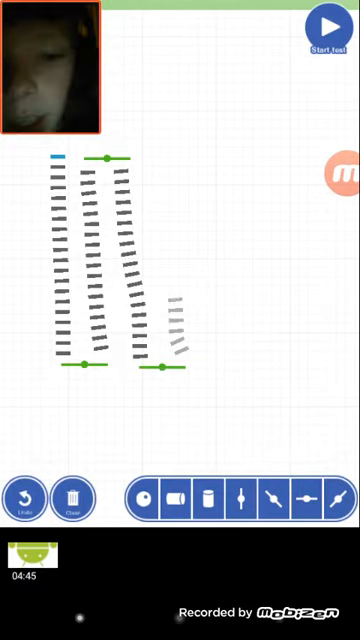
- Test-topple the four slanted rows three times, resetting between runs
left_click(328, 22)
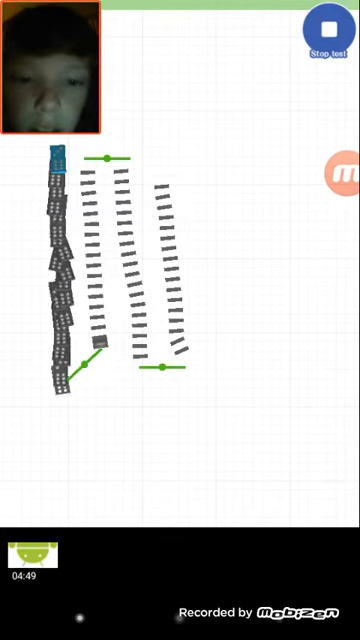
left_click(327, 24)
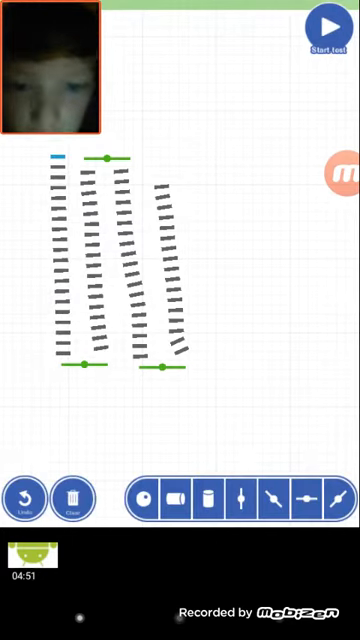
left_click(325, 22)
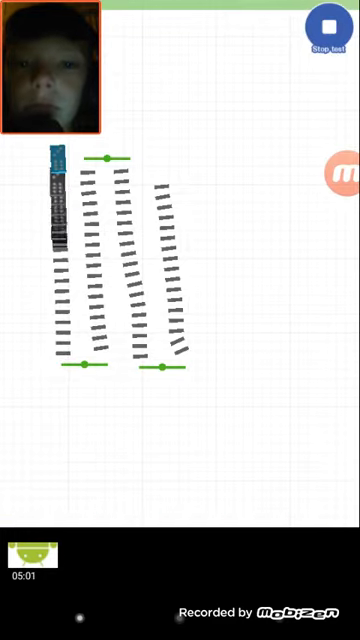
left_click(328, 24)
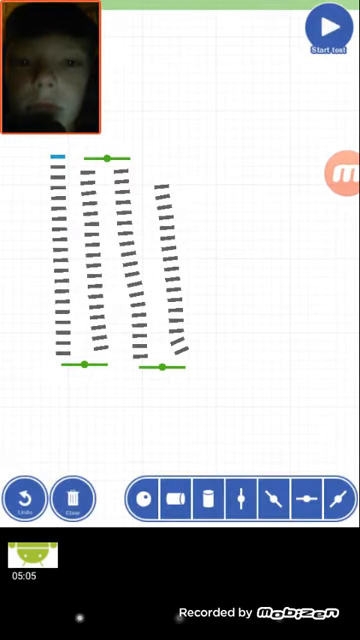
left_click(329, 22)
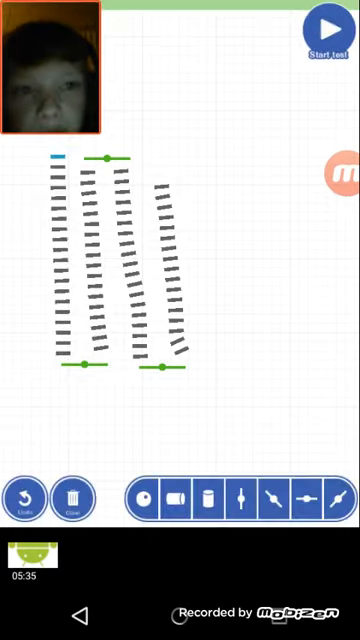
- Rebuild the four domino rows shorter, straighter and evenly spaced with end markers
left_click(72, 503)
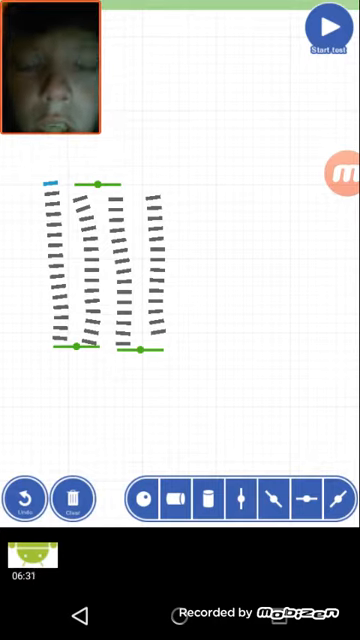
- Run a topple test, reset it, and rerun so all four rows fall
left_click(327, 25)
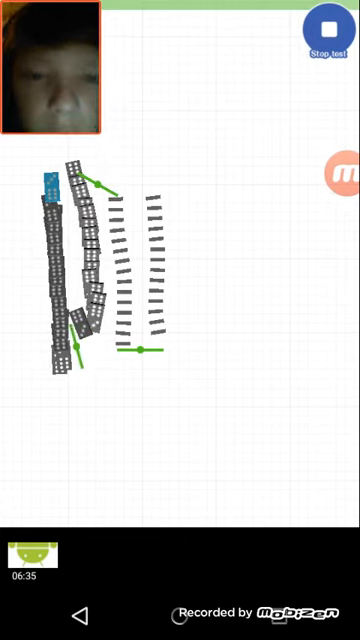
left_click(327, 24)
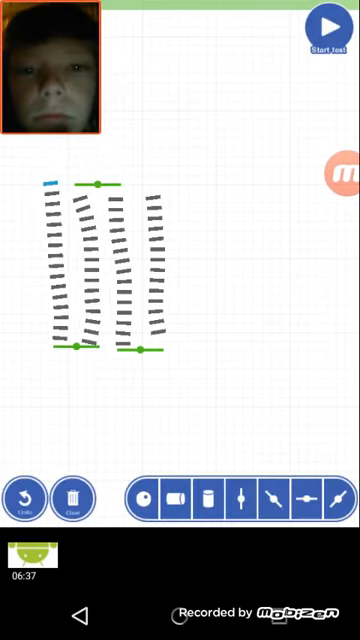
left_click(328, 22)
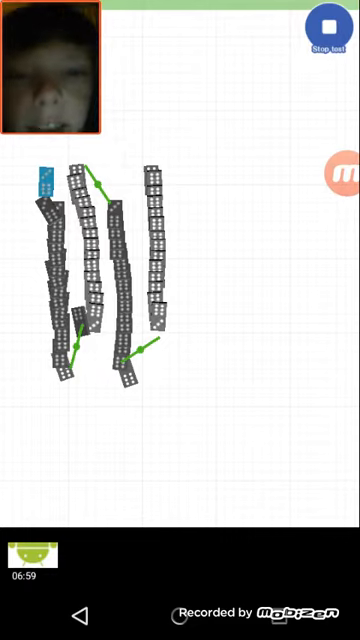
- Stop the running test so more rows can be added
left_click(328, 22)
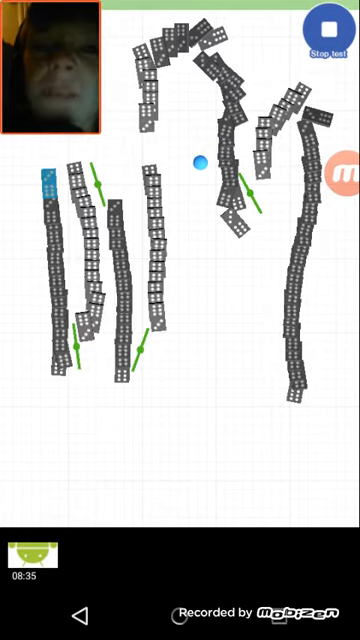
- Stop the test and stand all dominoes back upright
left_click(328, 25)
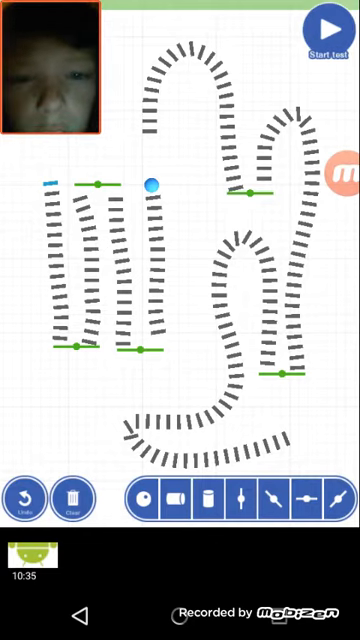
- Test-topple the whole layout, including the winding path and bottom row
left_click(327, 25)
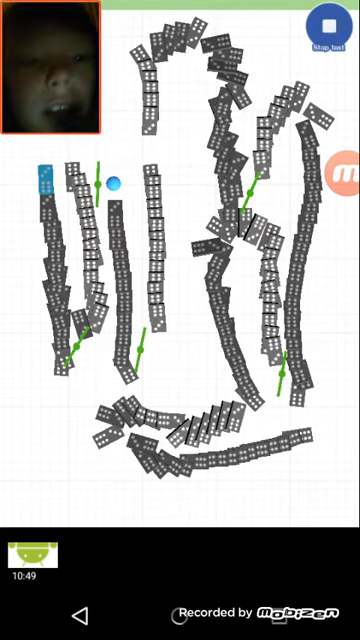
- Reset the dense domino field, then run a topple test that collapses it into a heap
left_click(324, 27)
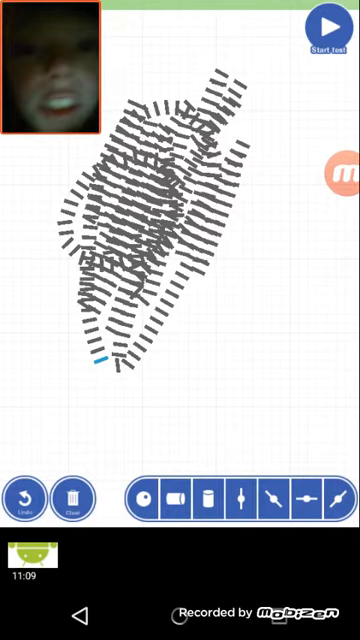
left_click(327, 24)
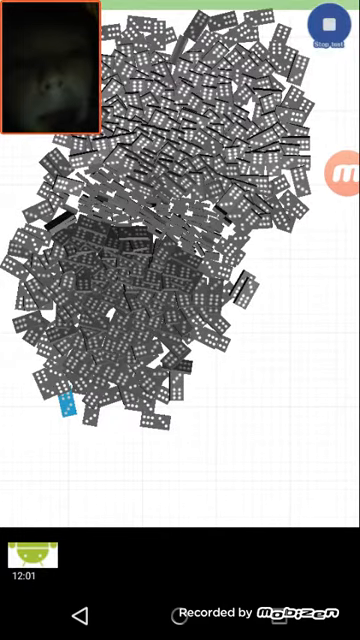
- Stop the test to stand the dominoes back up, then clear the dense field
left_click(327, 22)
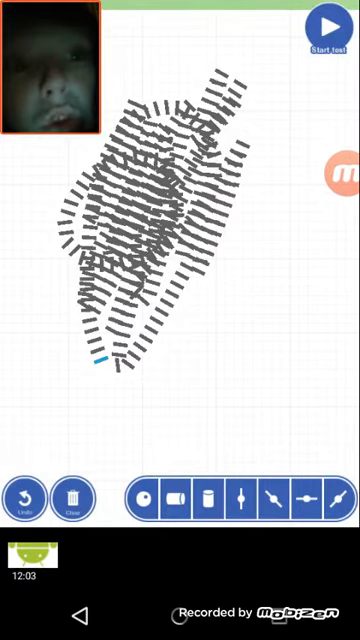
left_click(72, 498)
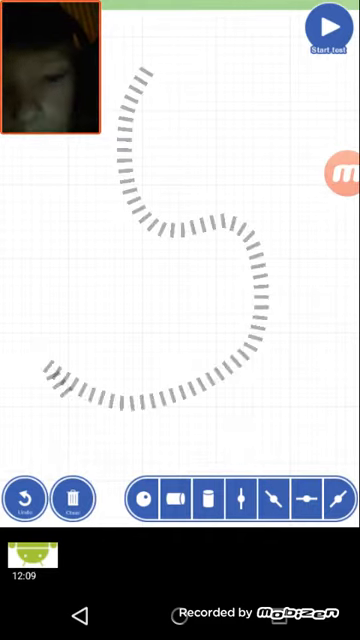
- Clear the S-shaped domino line to start a fresh looping layout
left_click(330, 22)
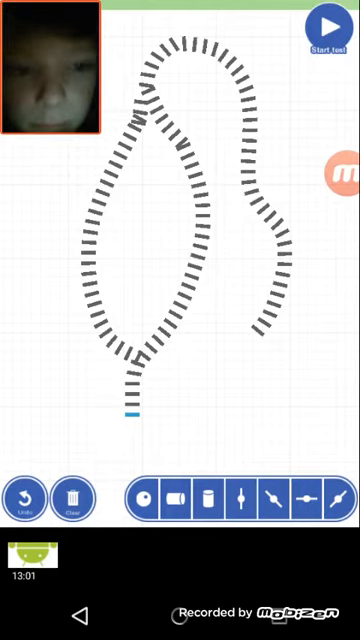
- Clear the looping domino chain to make room for the branching fan
left_click(327, 22)
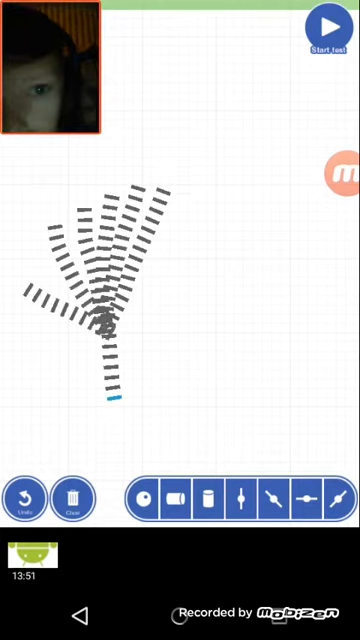
left_click(328, 22)
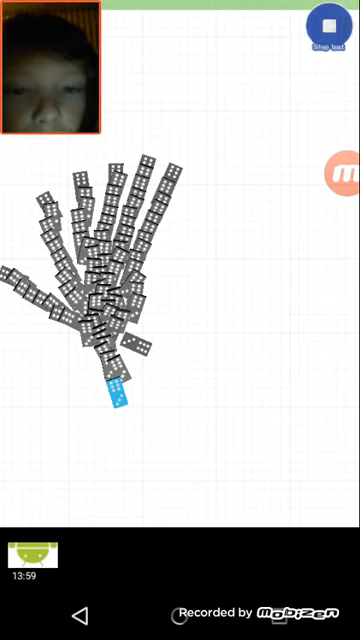
left_click(328, 22)
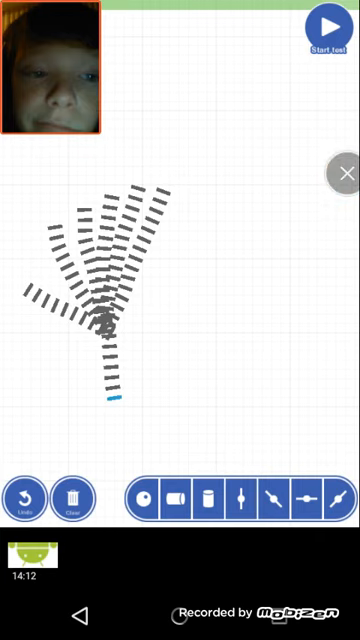
left_click(325, 25)
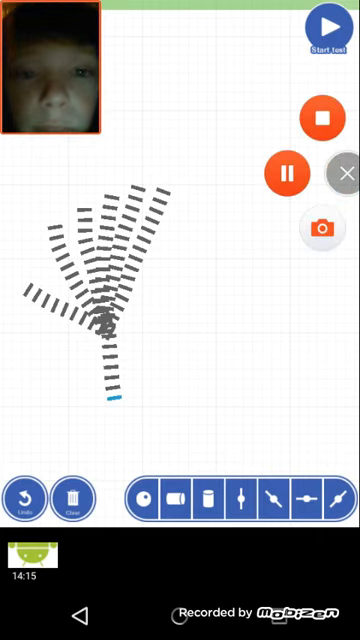